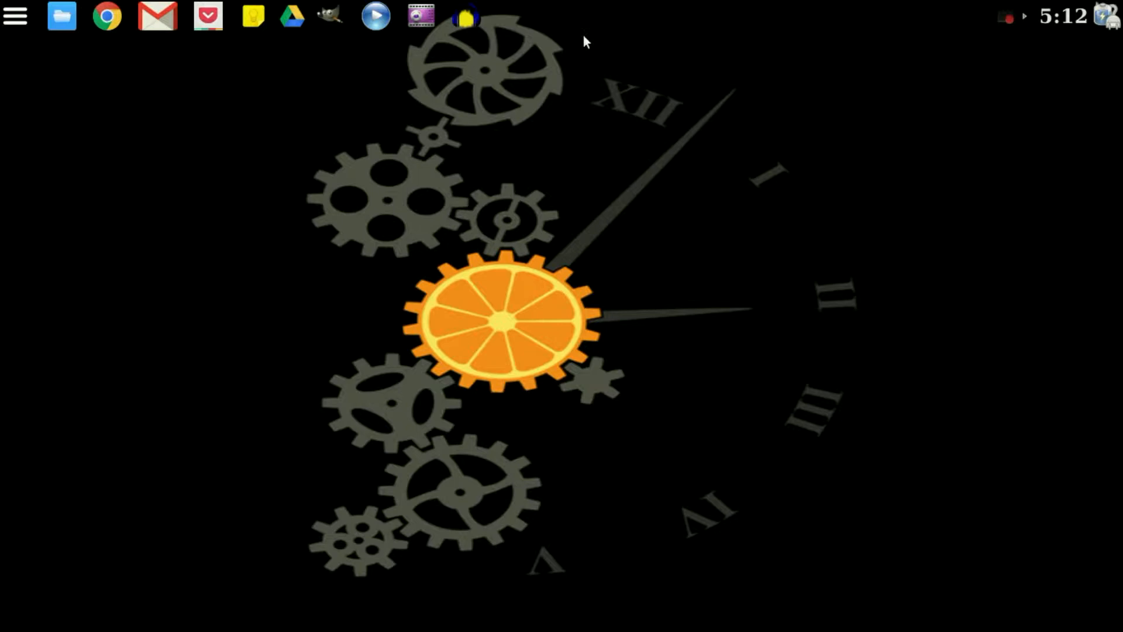
pyautogui.moveTo(158, 43)
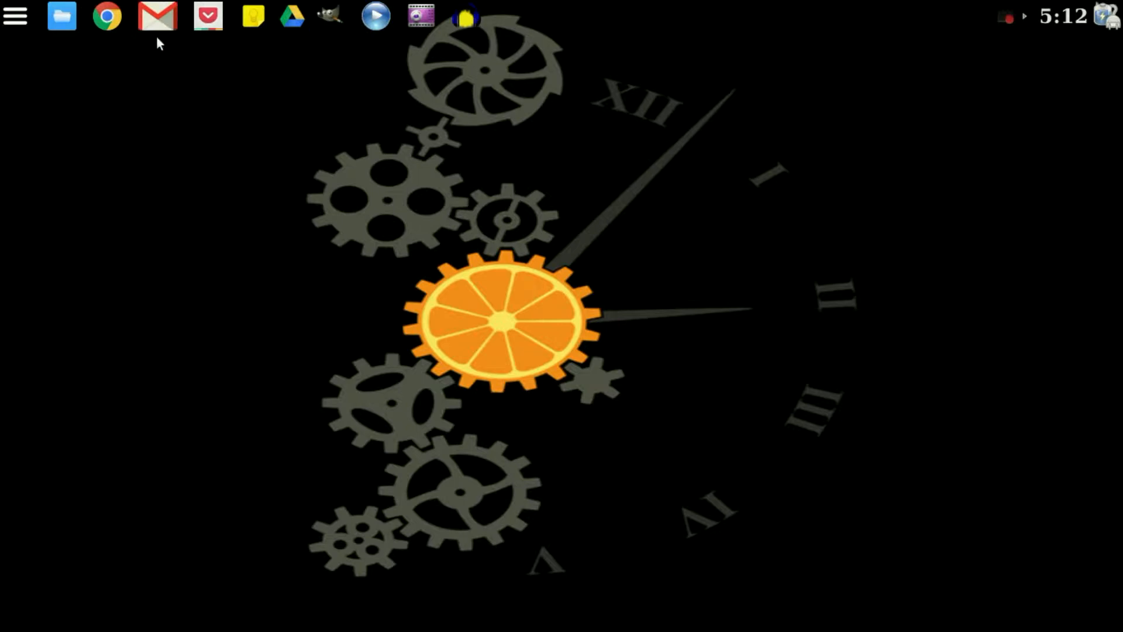
pyautogui.moveTo(107, 16)
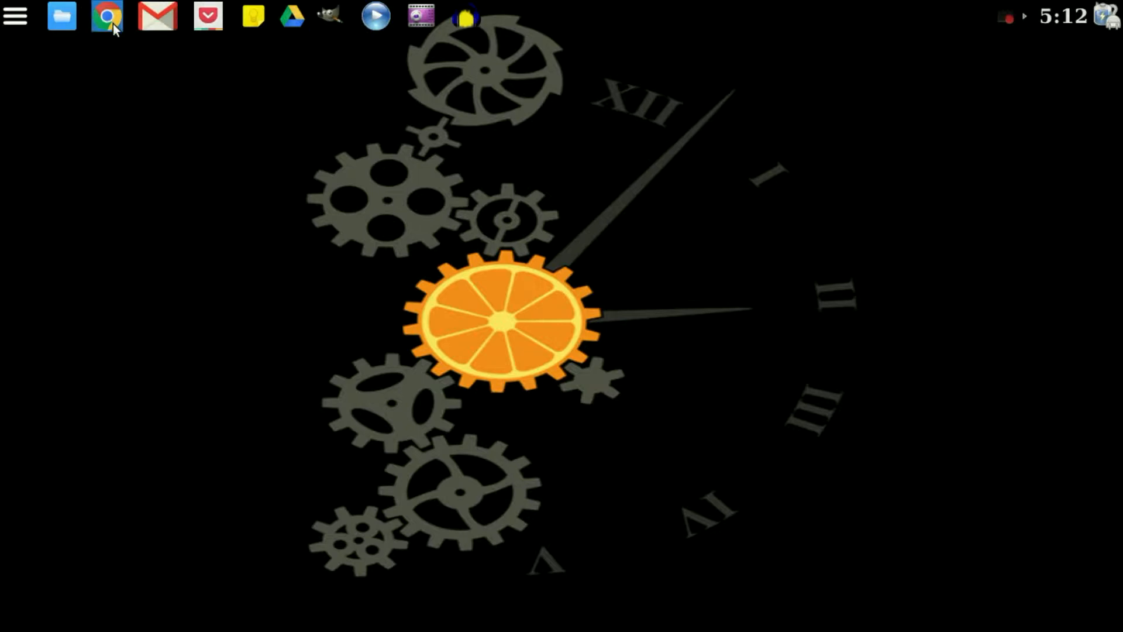
pyautogui.moveTo(197, 286)
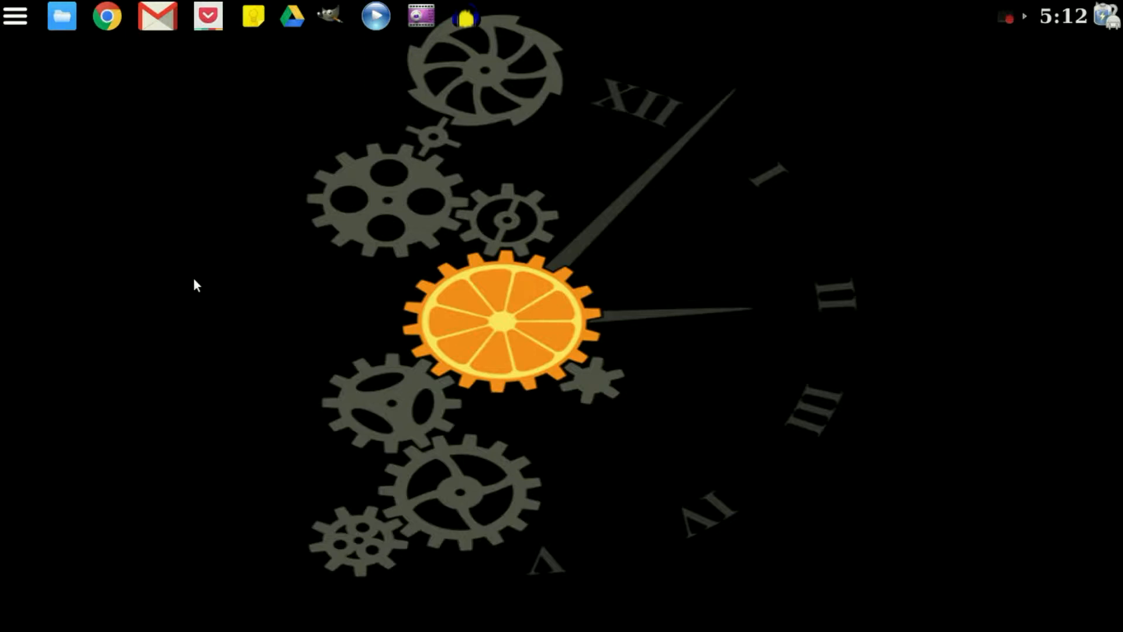
pyautogui.moveTo(8, 54)
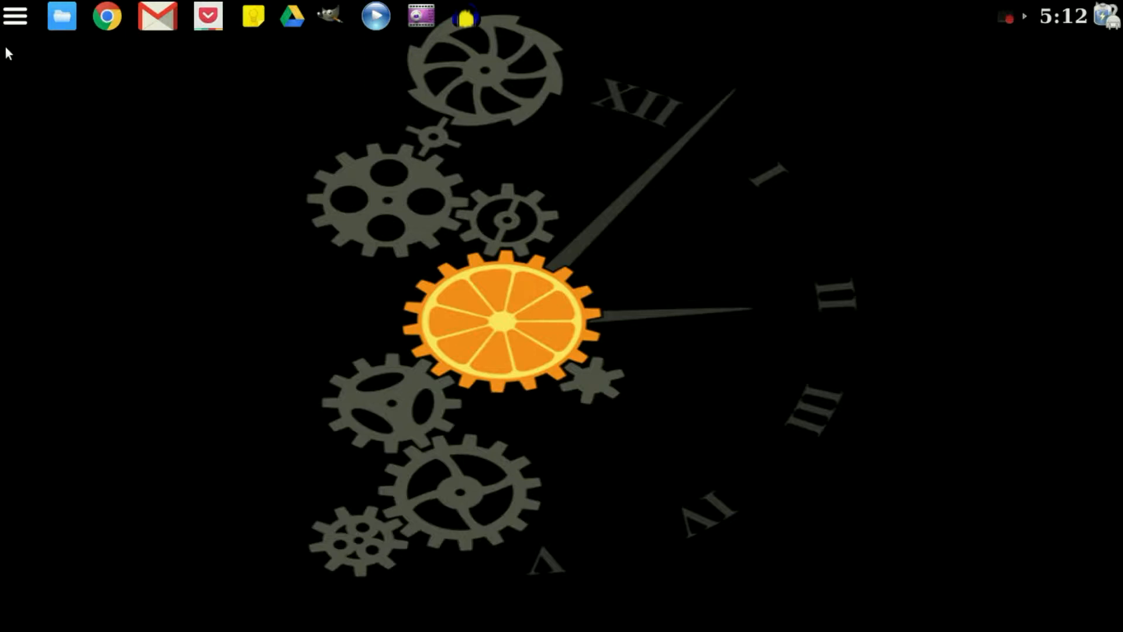
pyautogui.moveTo(199, 237)
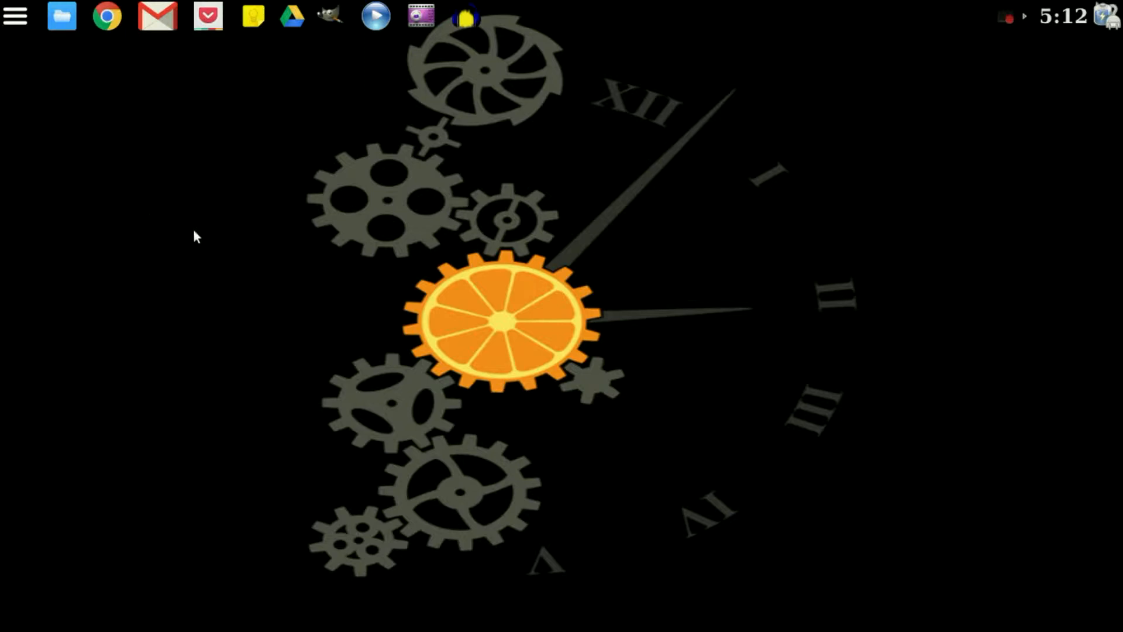
pyautogui.moveTo(572, 397)
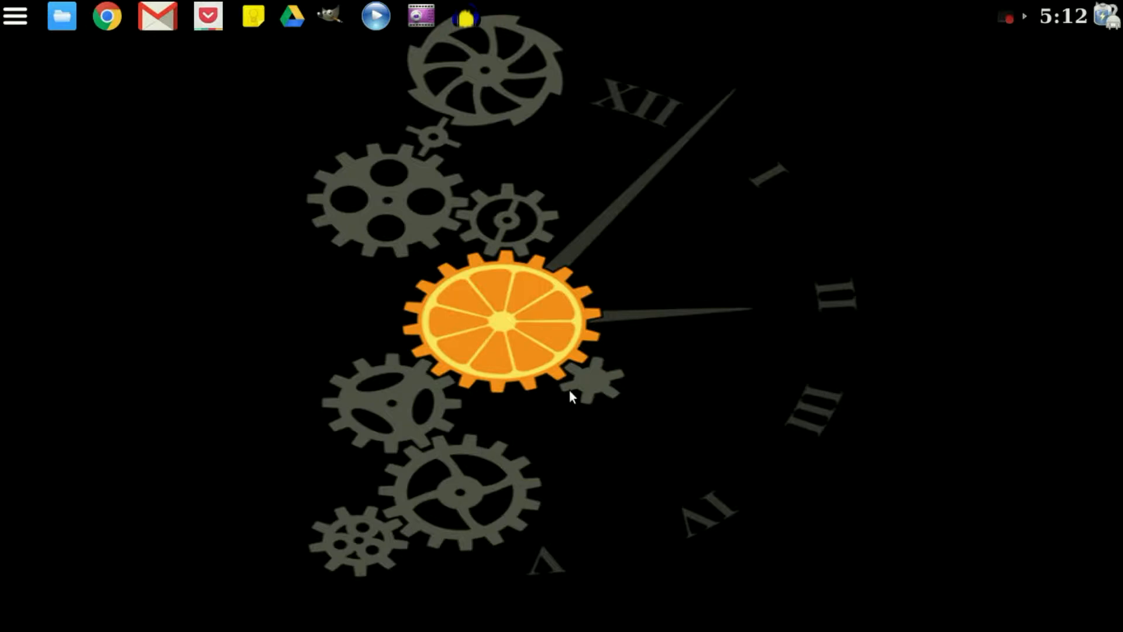
pyautogui.moveTo(584, 256)
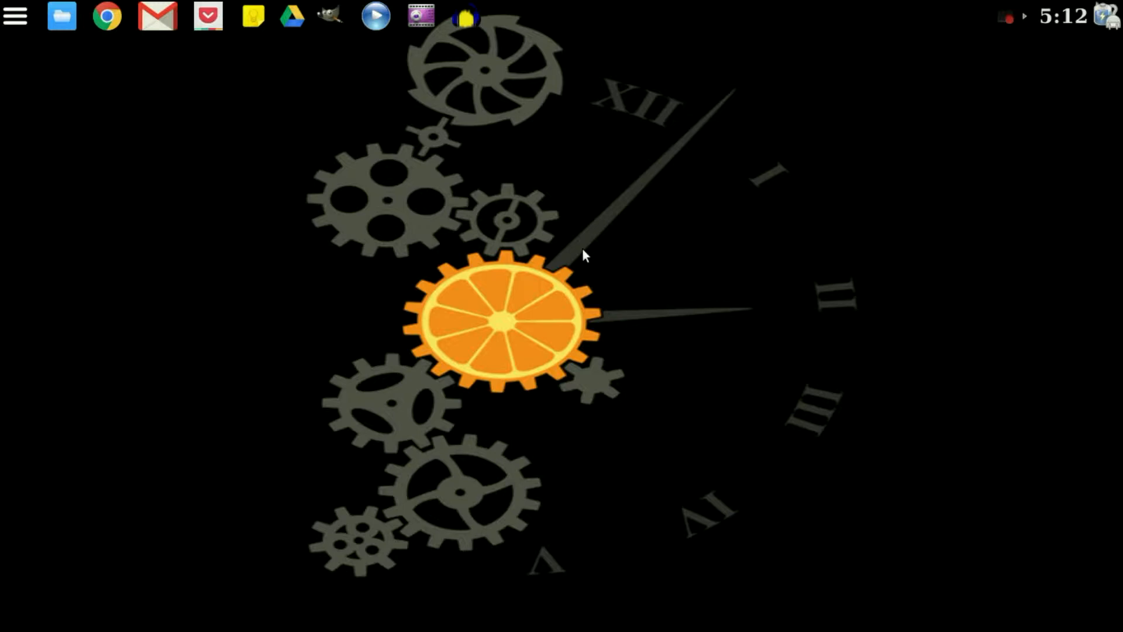
pyautogui.moveTo(598, 281)
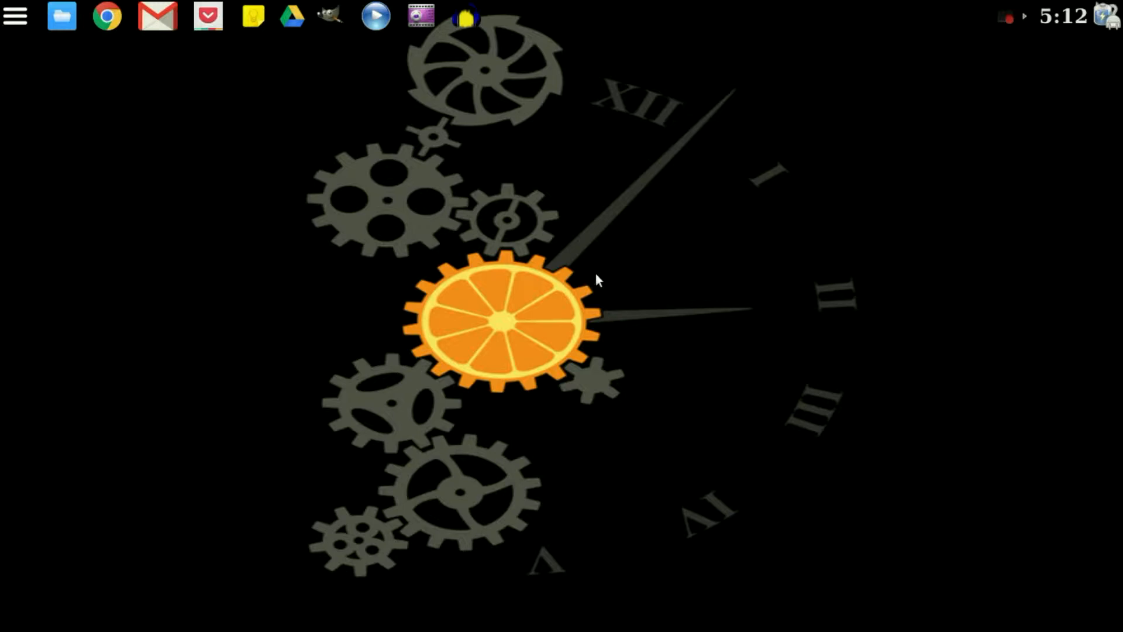
pyautogui.moveTo(121, 28)
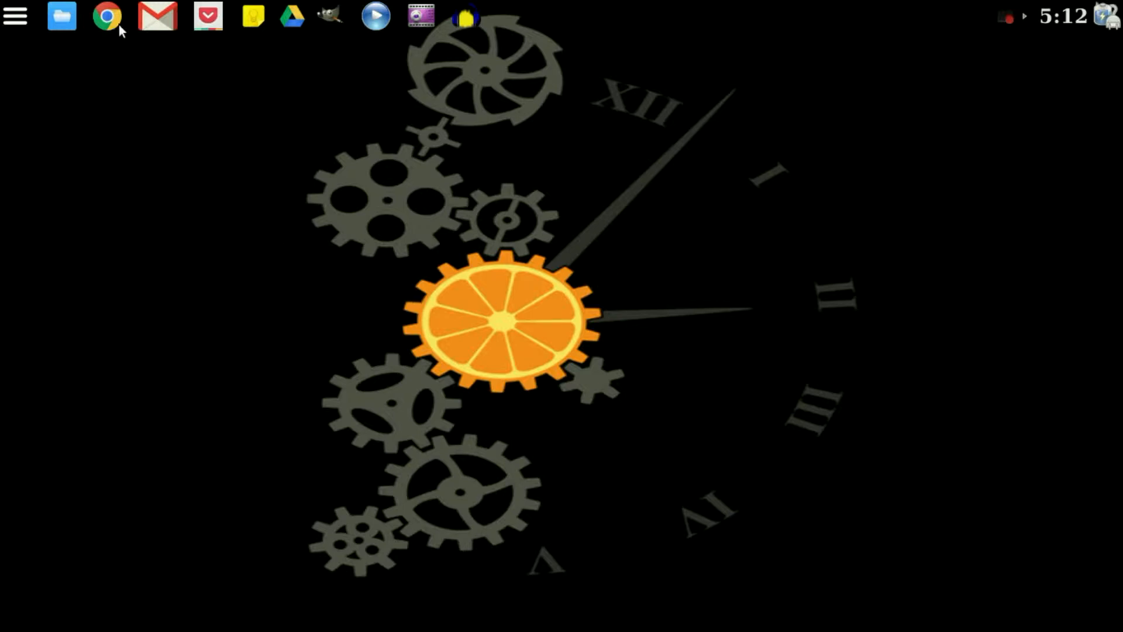
# Launch Chromium, browse the Chrome Web Store Apps categories, then start a new tab
pyautogui.click(107, 15)
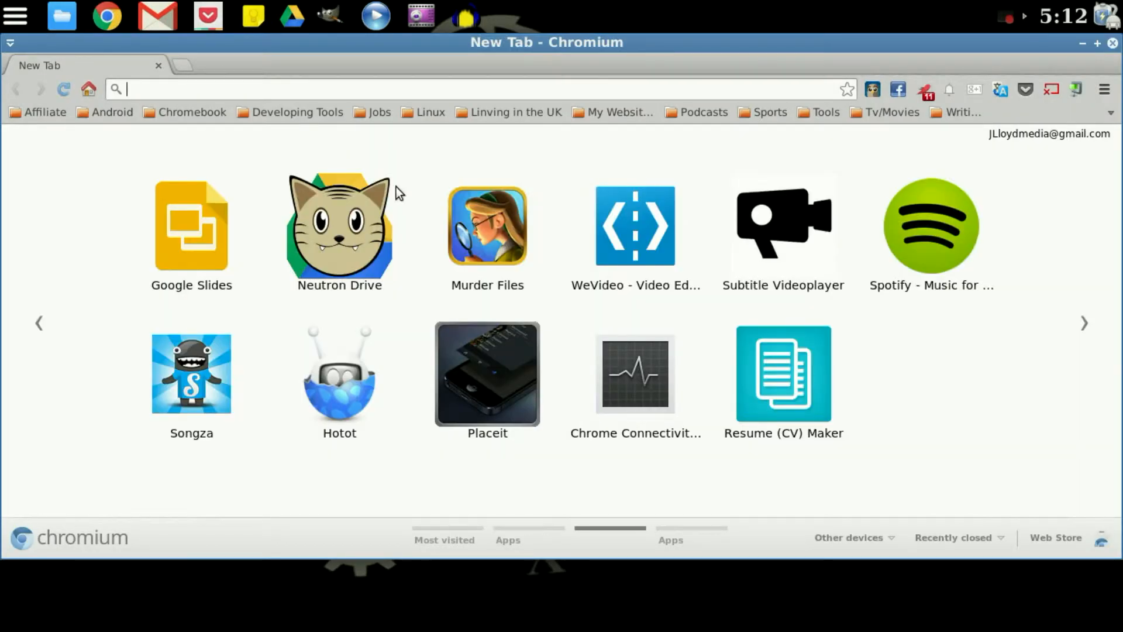
pyautogui.moveTo(823, 421)
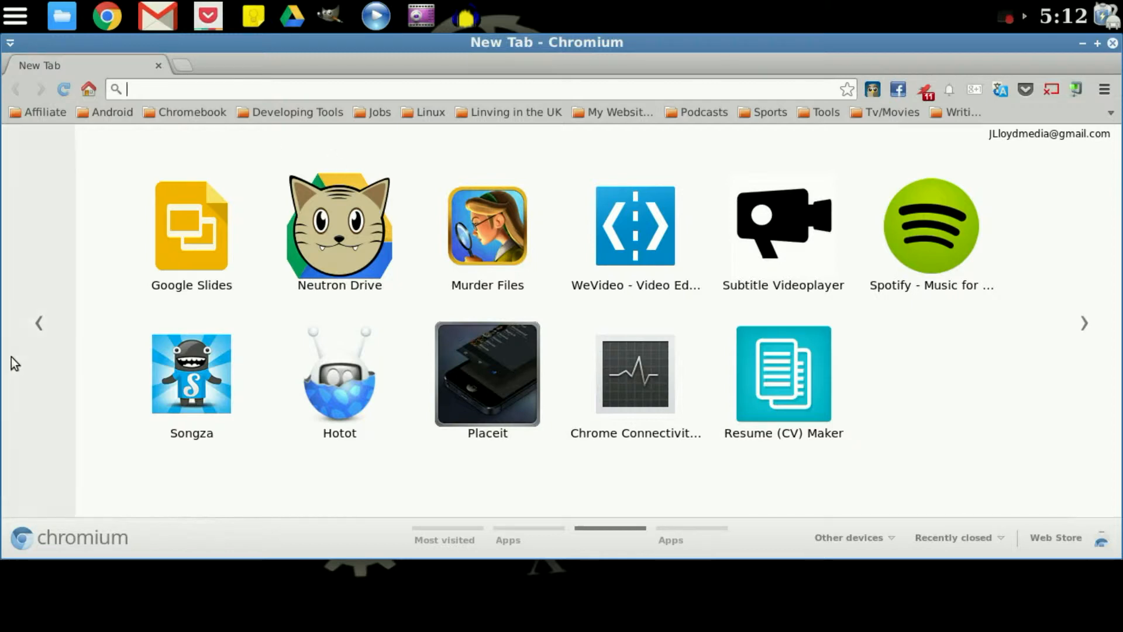
pyautogui.click(508, 540)
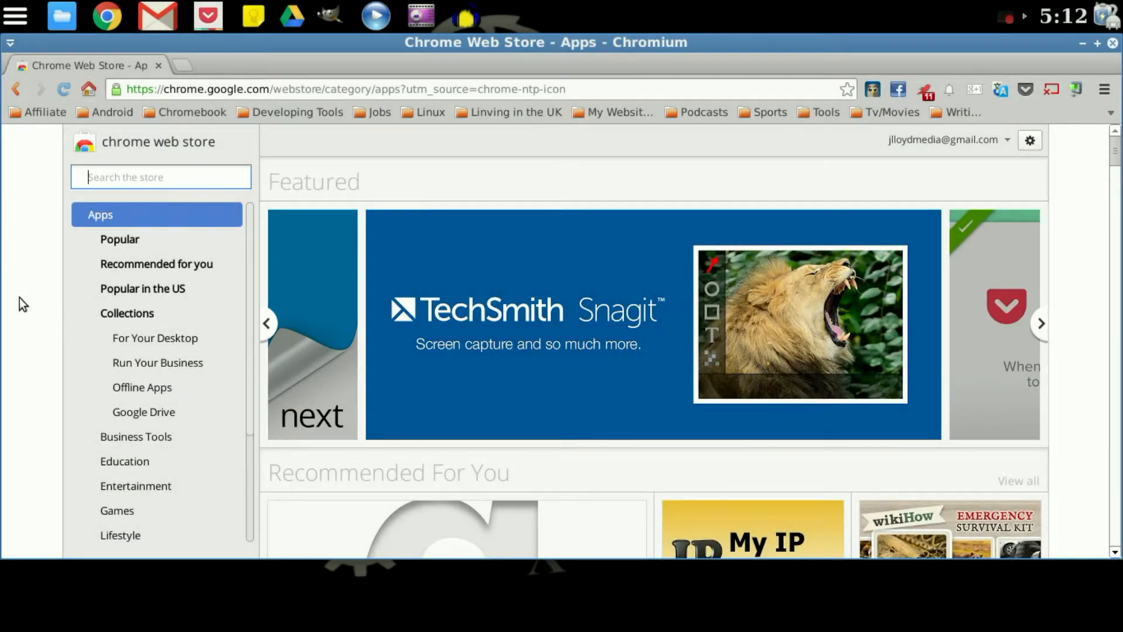
pyautogui.scroll(-3)
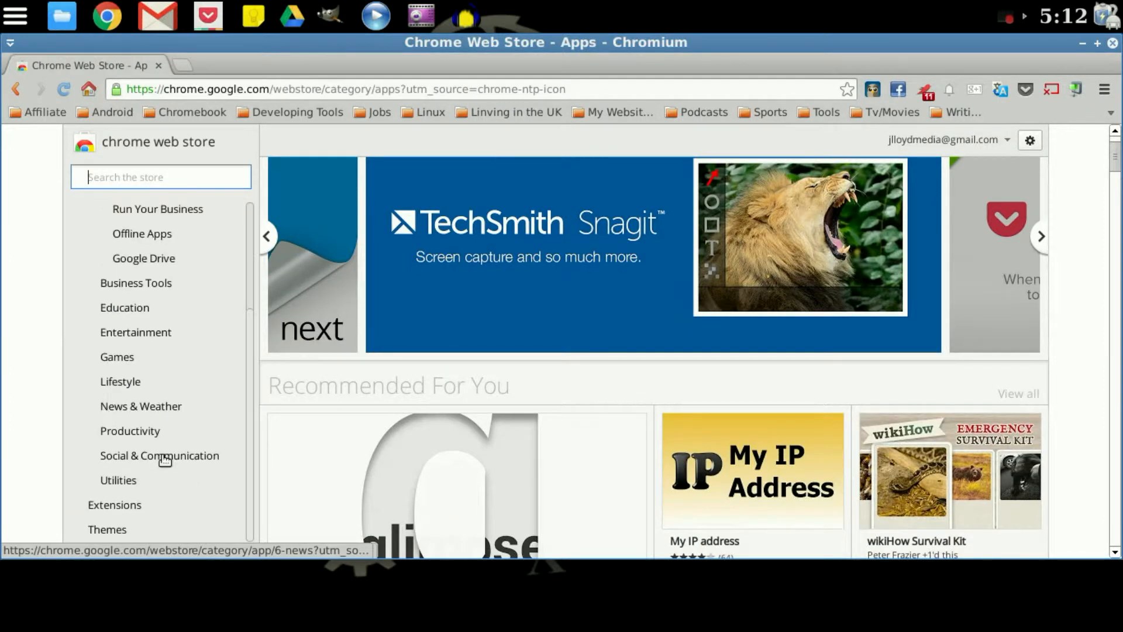
pyautogui.scroll(-3)
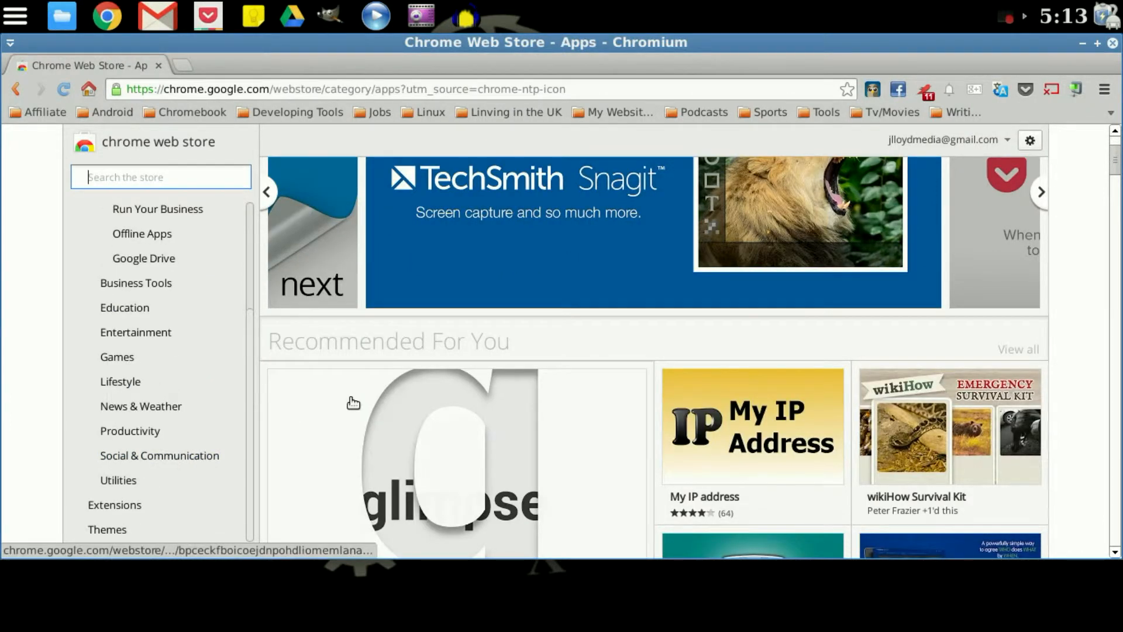
pyautogui.scroll(3)
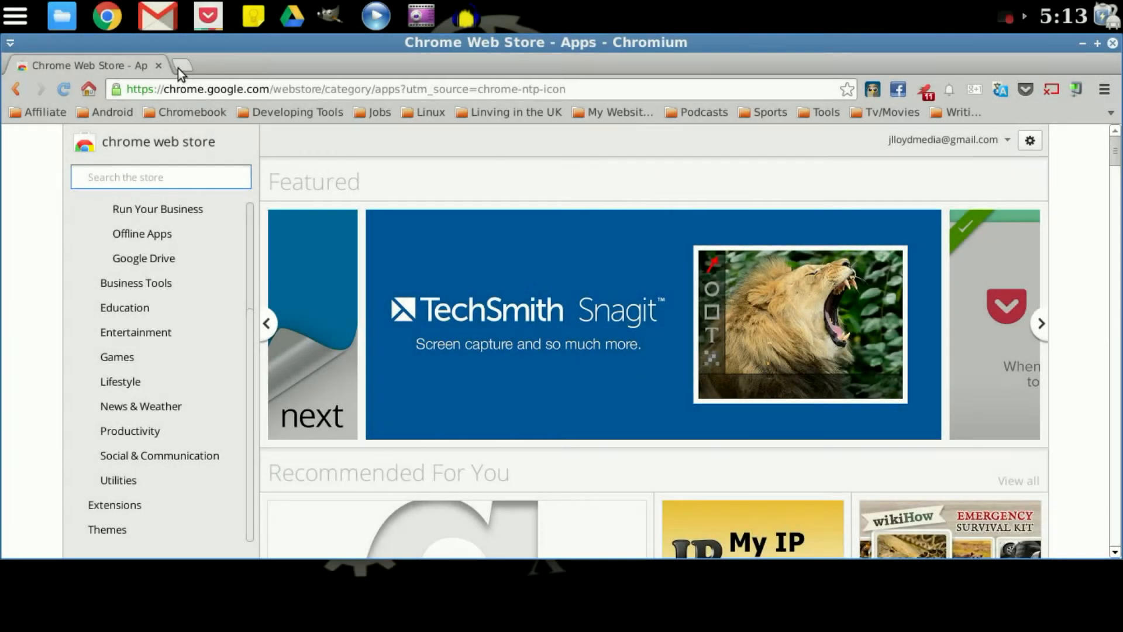
pyautogui.click(180, 66)
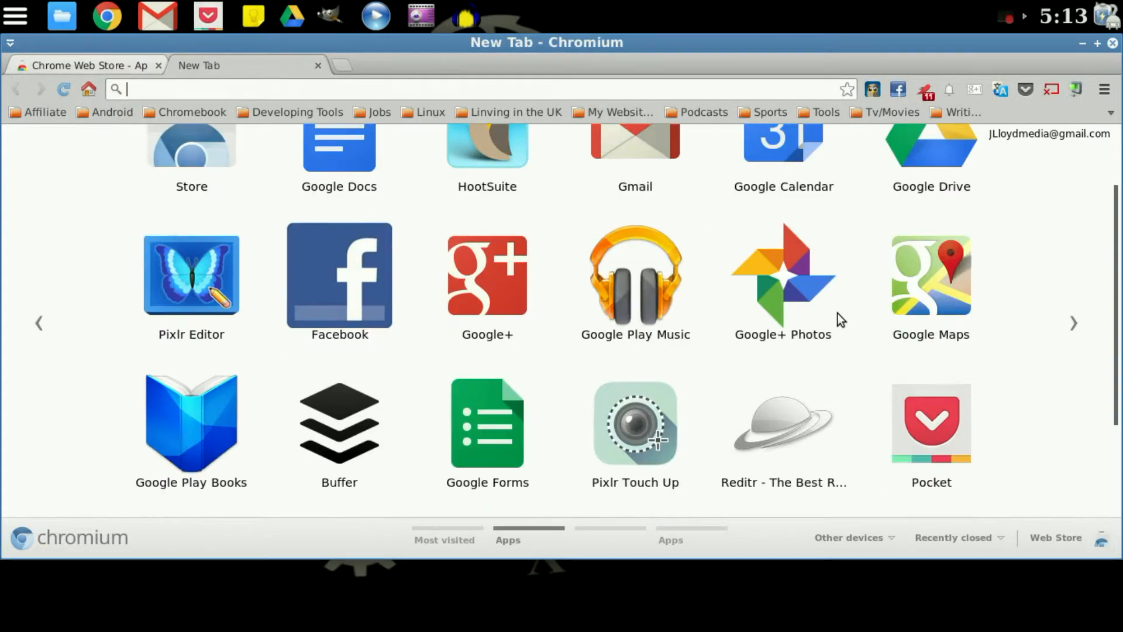
# Create a desktop shortcut for the Google Calendar app from the apps grid
pyautogui.click(1072, 323)
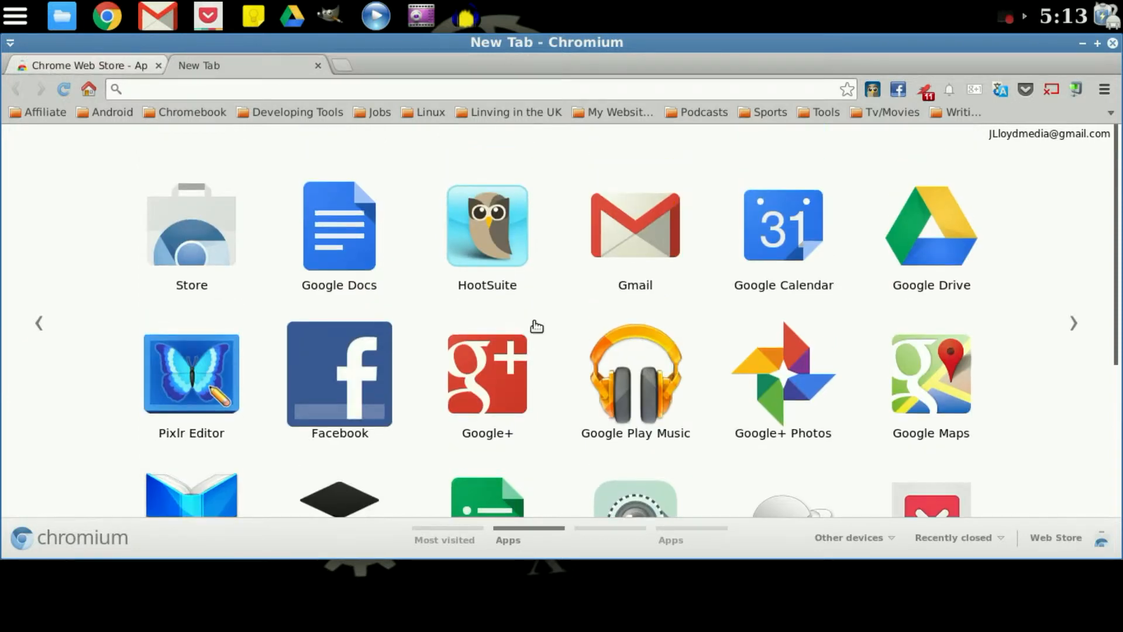
pyautogui.rightClick(783, 225)
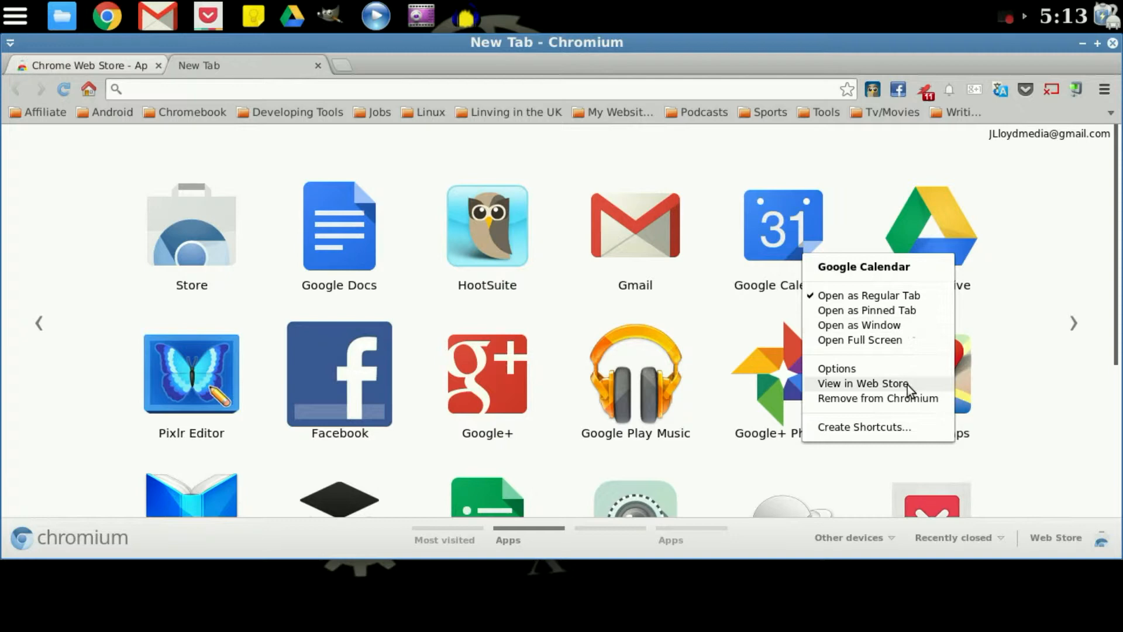
pyautogui.click(863, 426)
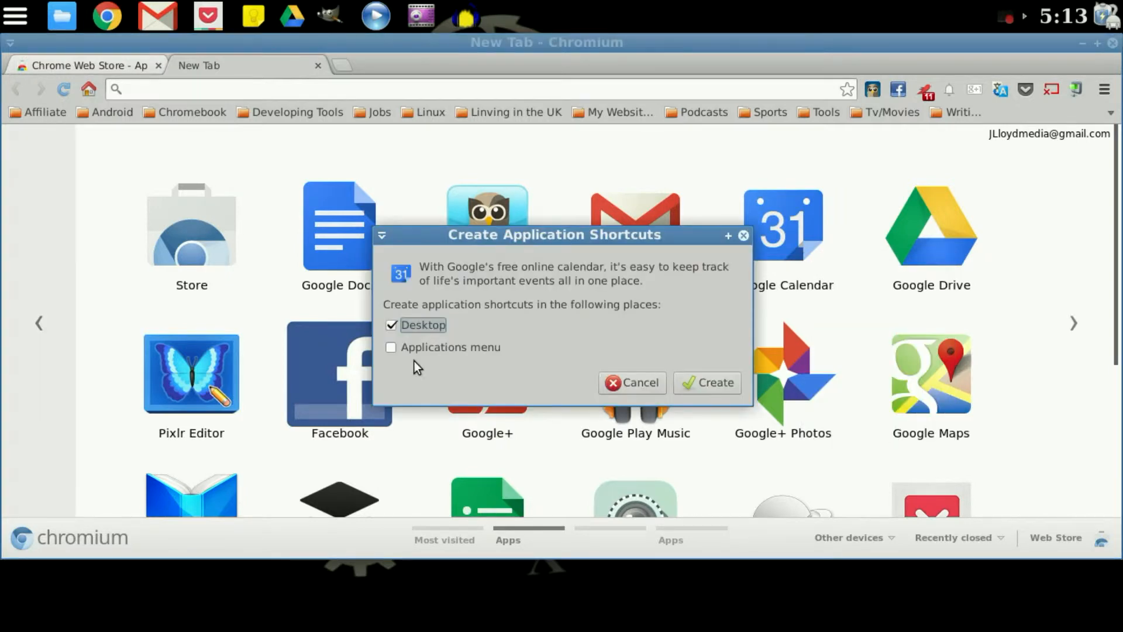
pyautogui.moveTo(445, 334)
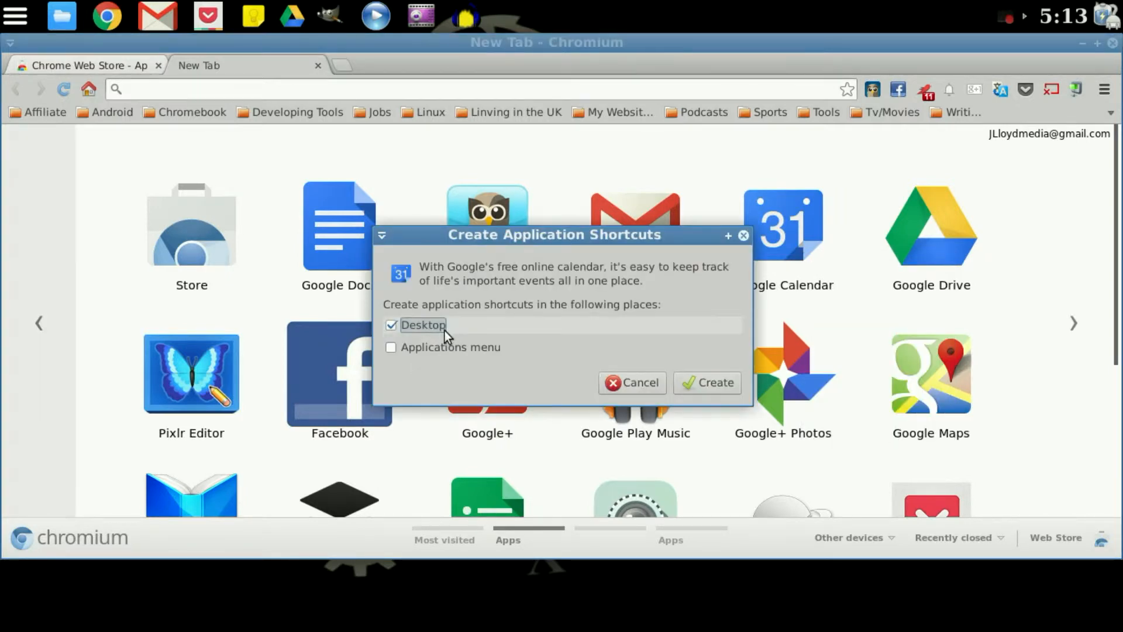
pyautogui.click(705, 382)
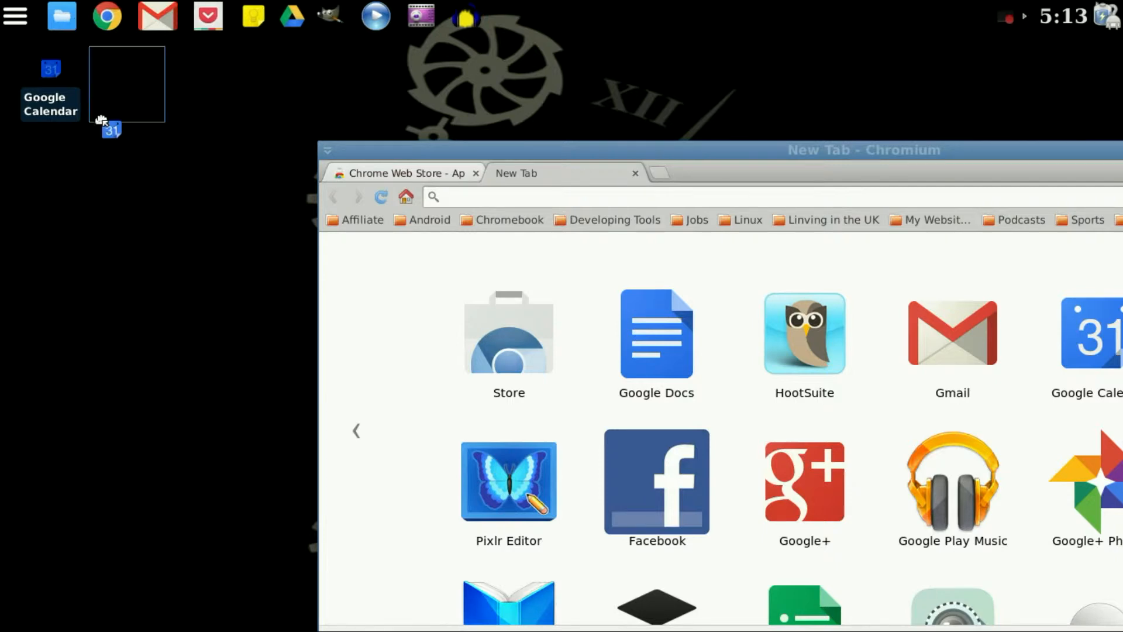
pyautogui.click(1105, 42)
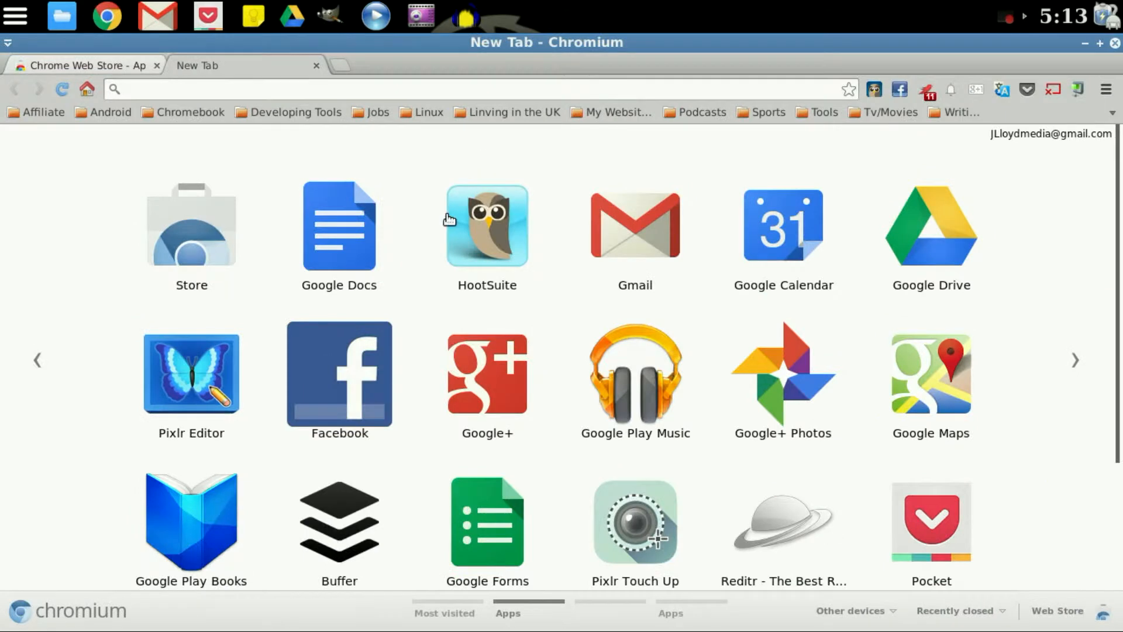
pyautogui.moveTo(418, 16)
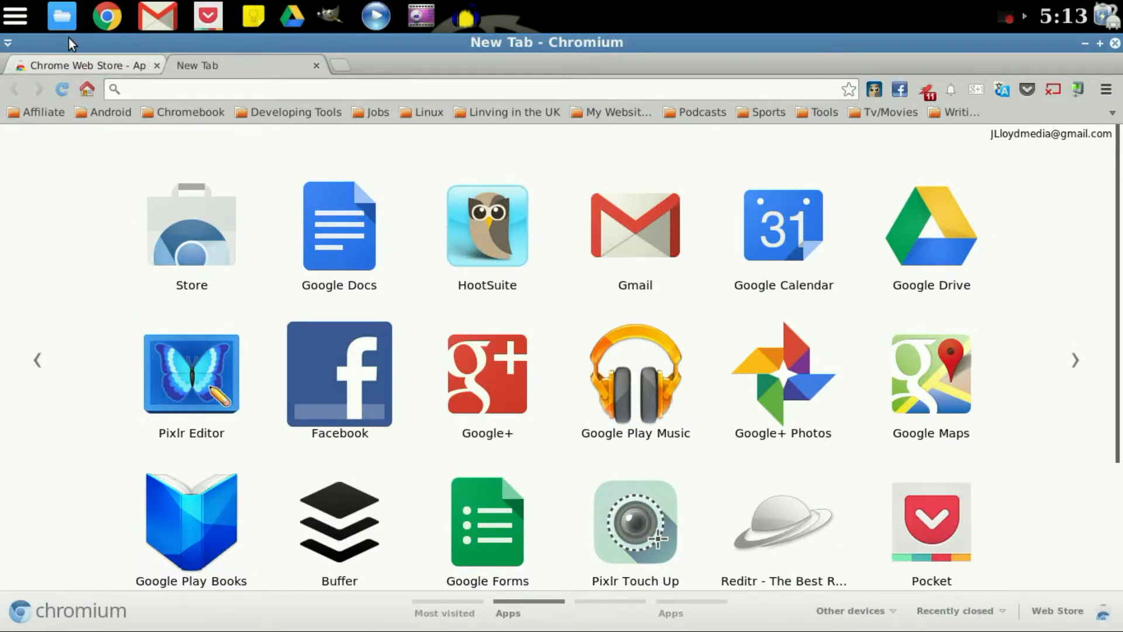
pyautogui.click(14, 15)
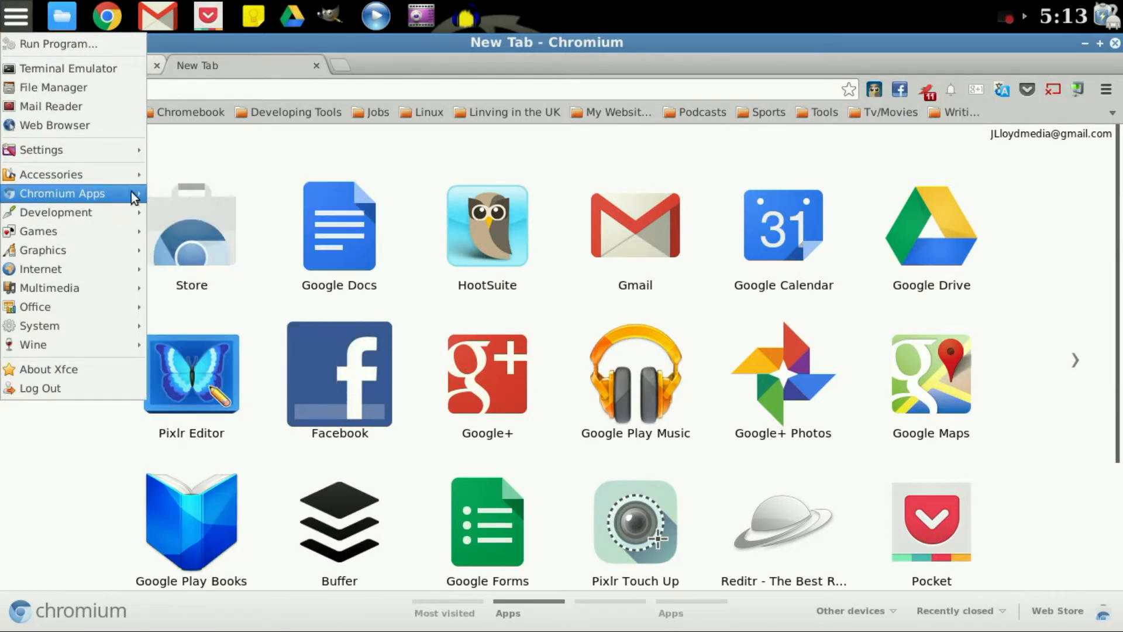
pyautogui.moveTo(77, 197)
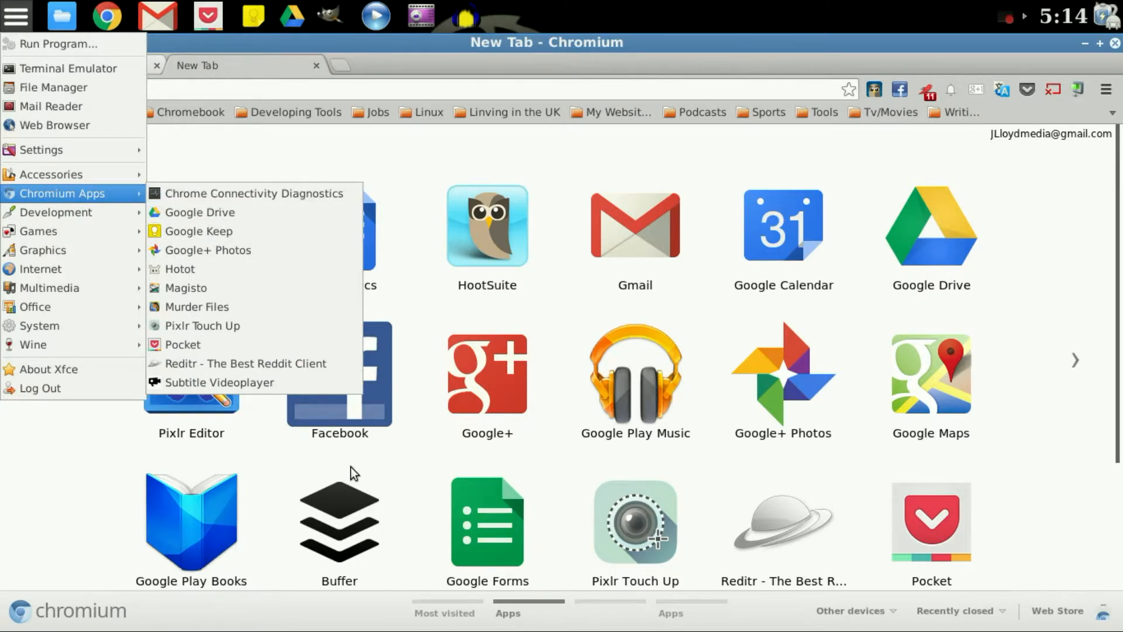
pyautogui.moveTo(344, 101)
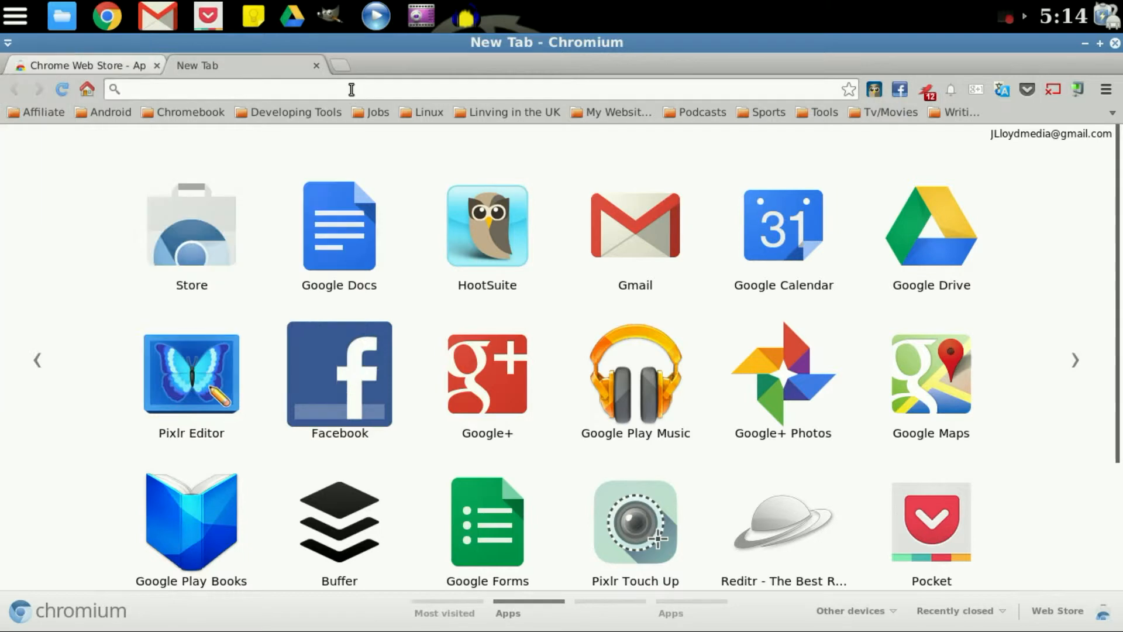
pyautogui.moveTo(778, 242)
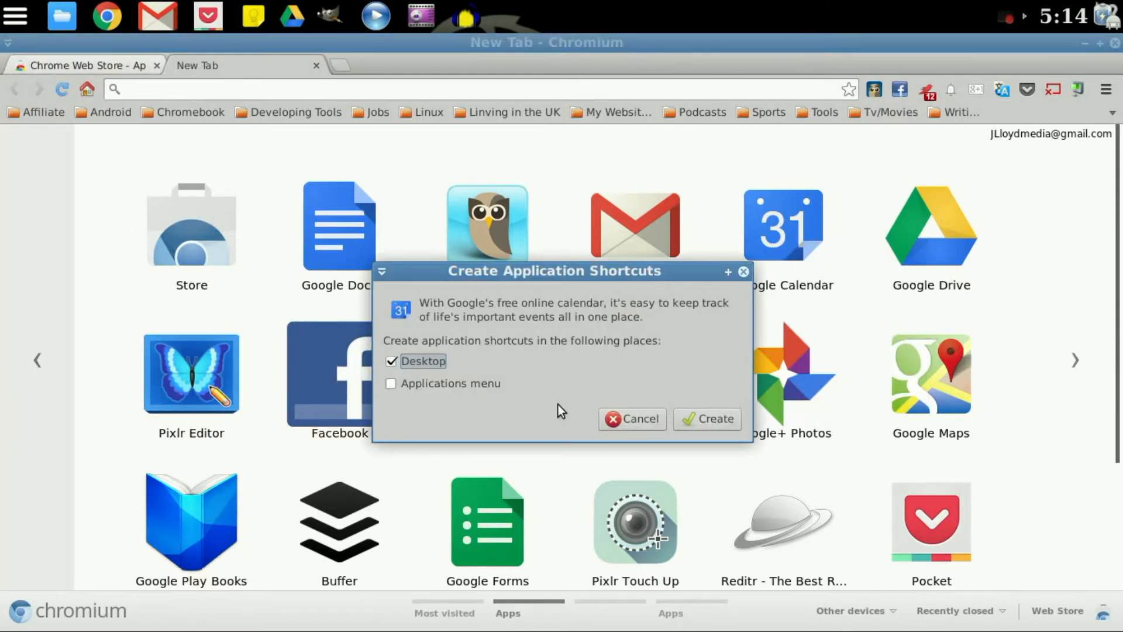
# Create a Google Calendar shortcut in the applications menu instead of the desktop
pyautogui.click(391, 383)
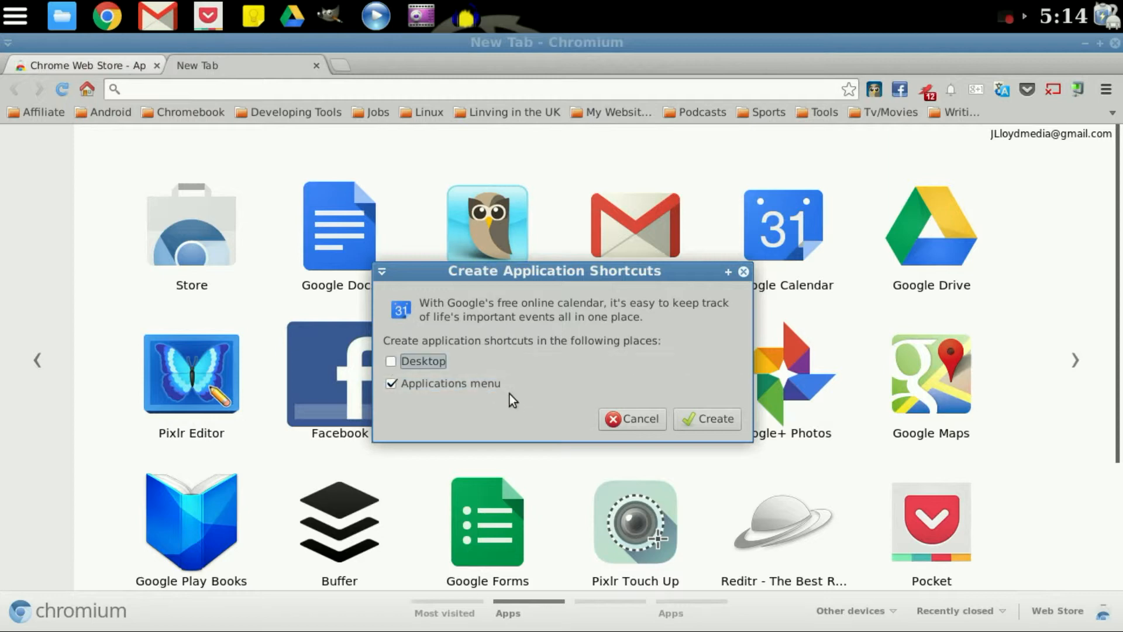
pyautogui.moveTo(458, 412)
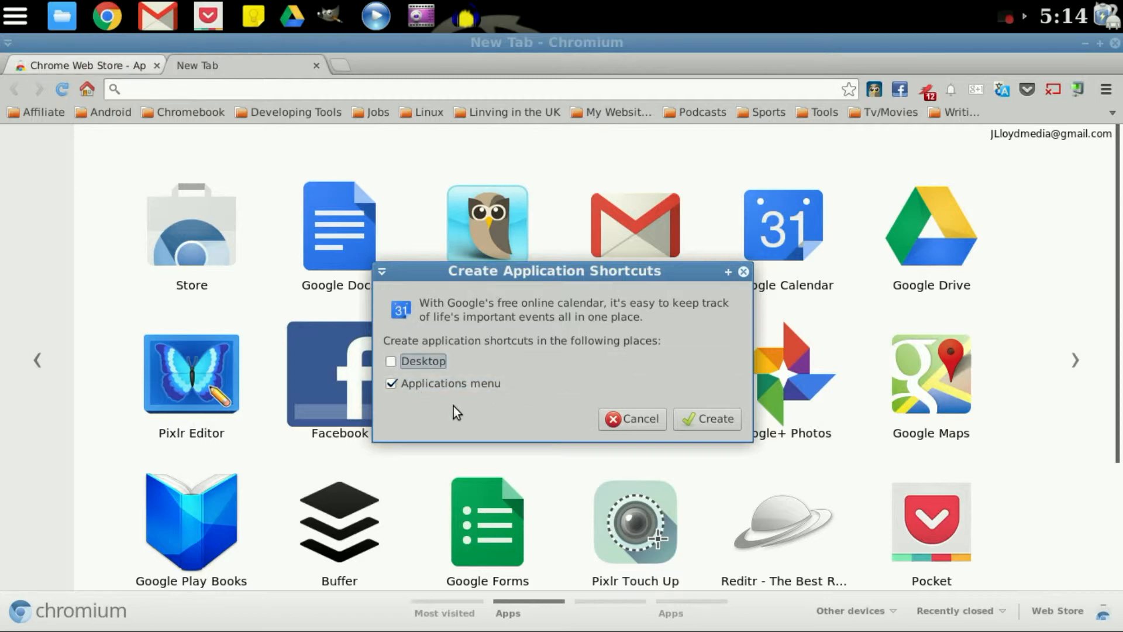
pyautogui.moveTo(707, 419)
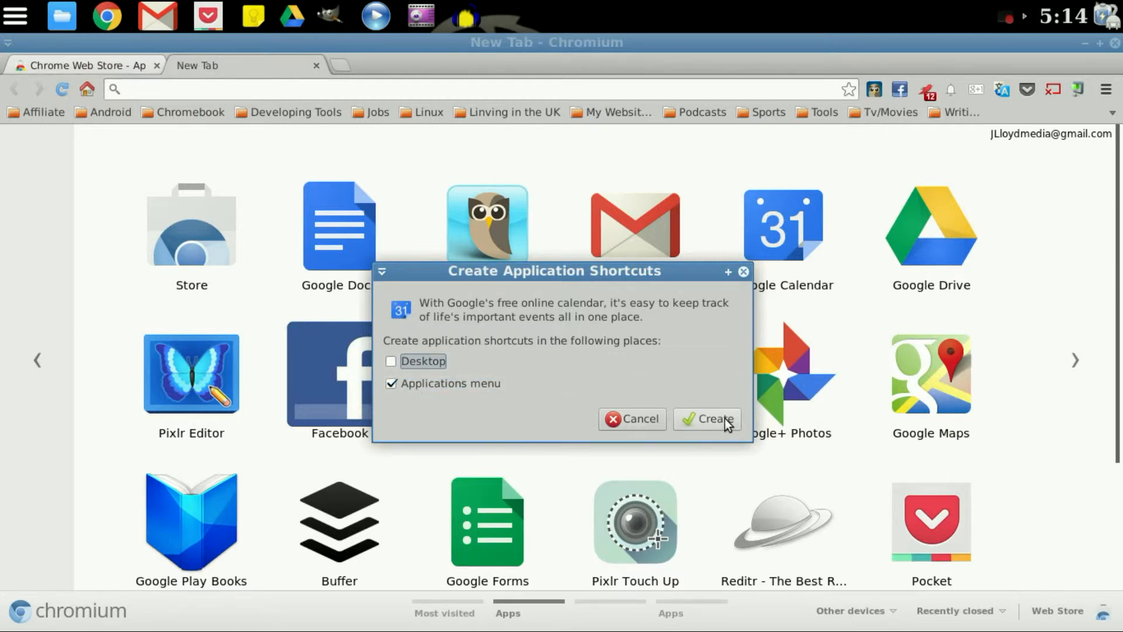
pyautogui.click(14, 15)
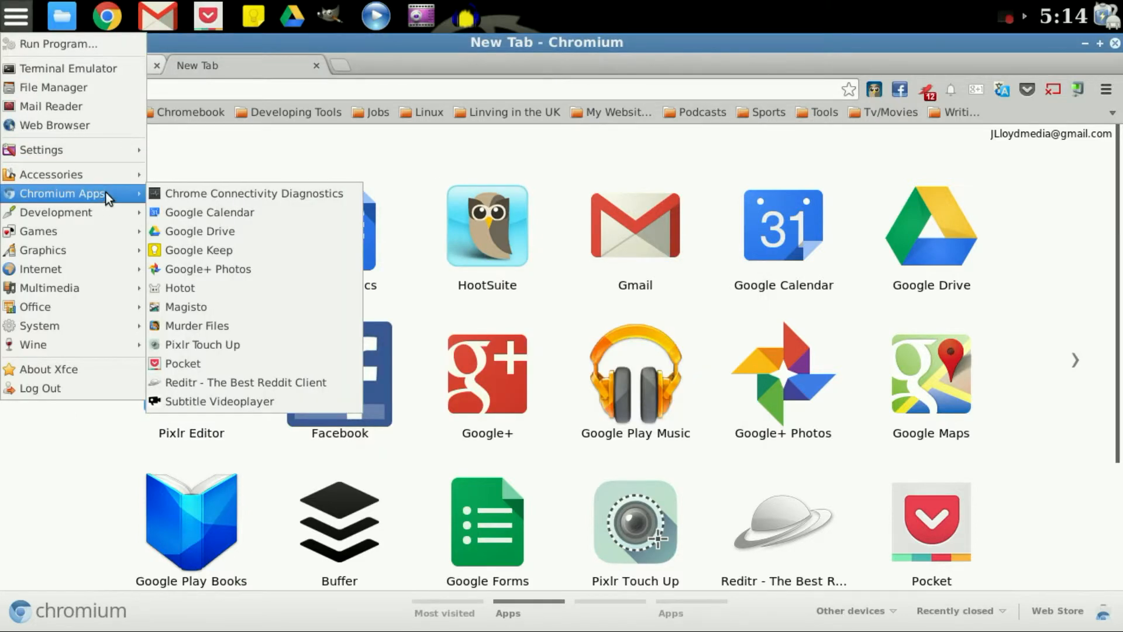
pyautogui.moveTo(508, 46)
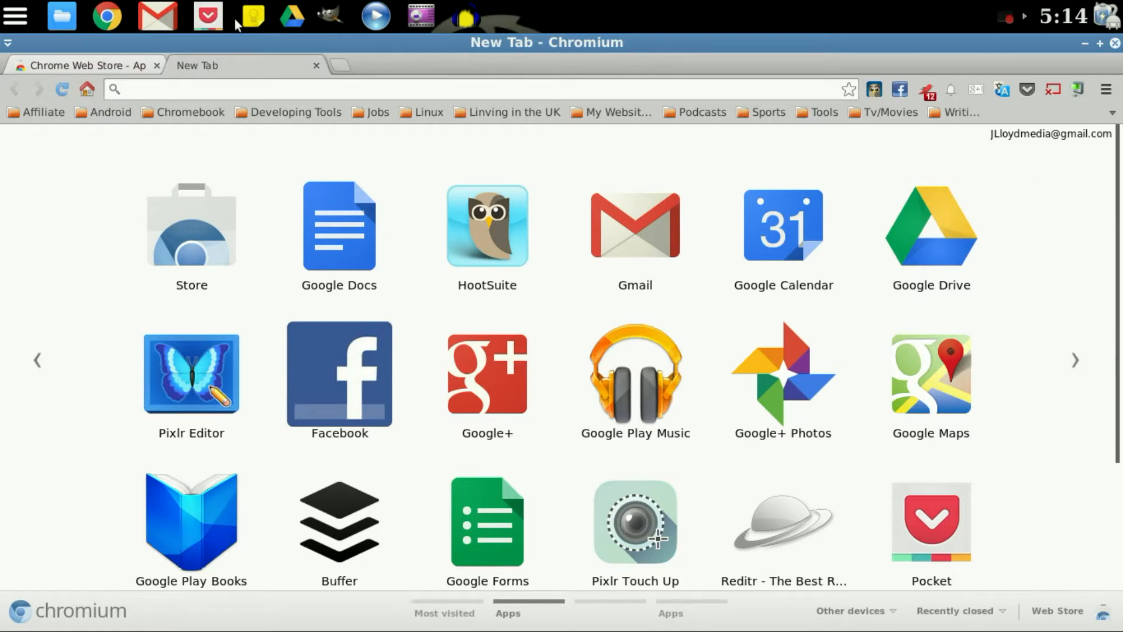
pyautogui.moveTo(738, 321)
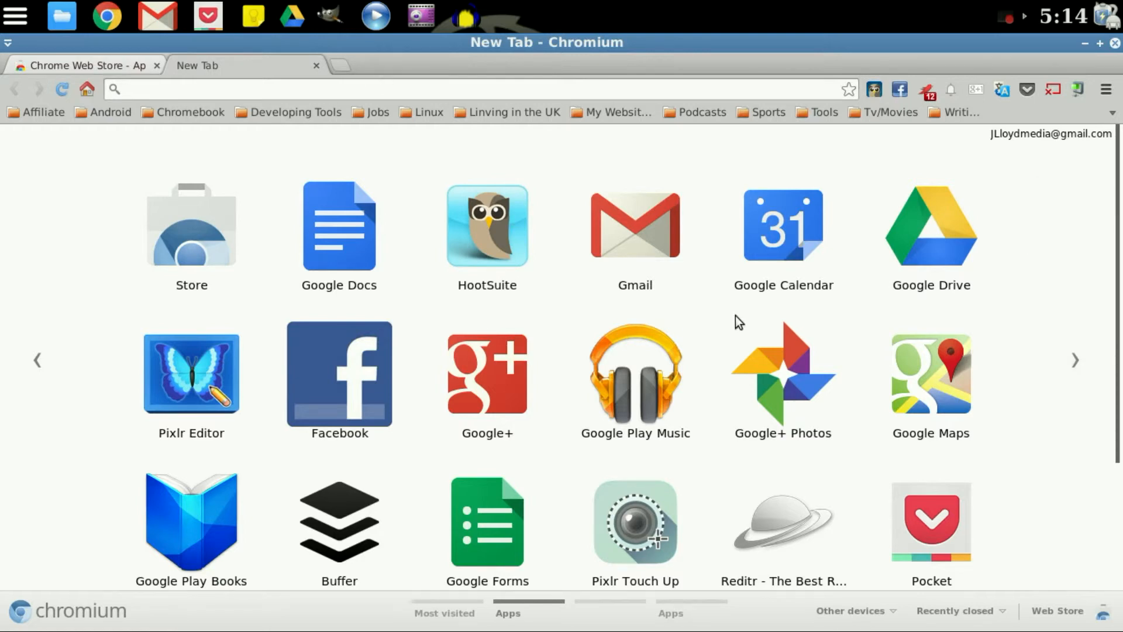
pyautogui.moveTo(804, 237)
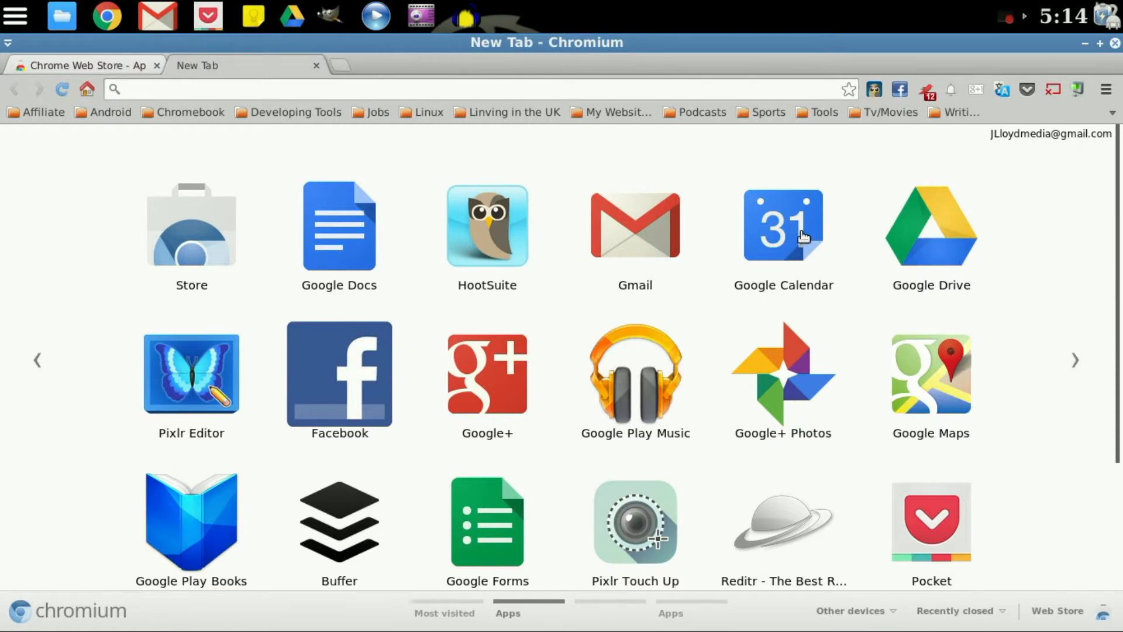
# Set Google Calendar to open as its own window, launch it to test, then close it
pyautogui.rightClick(783, 226)
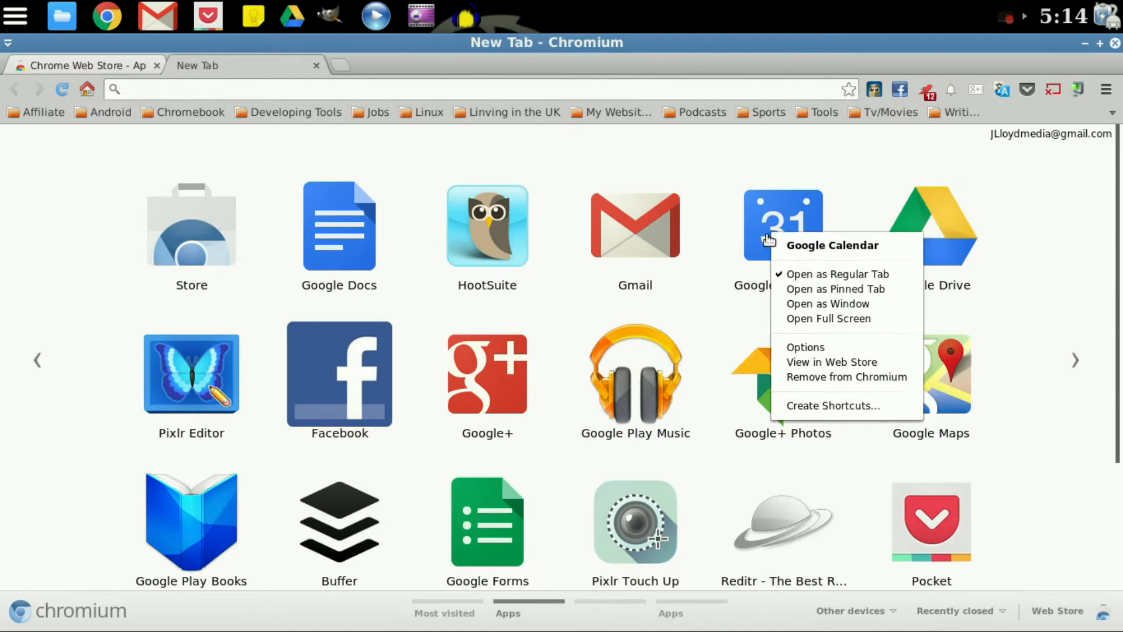
pyautogui.moveTo(860, 318)
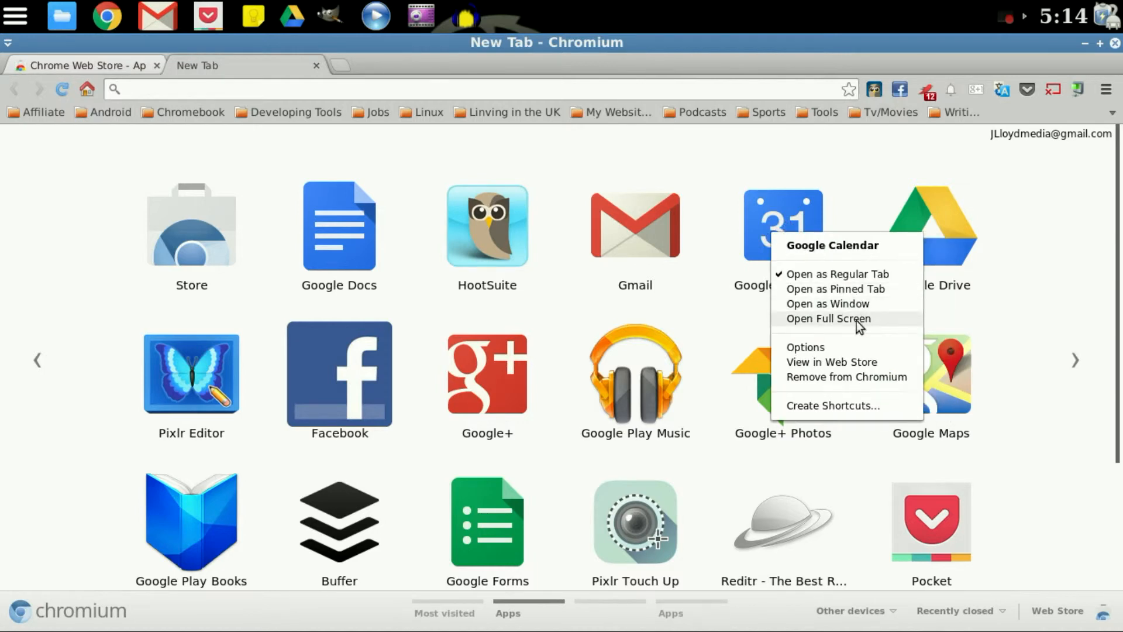
pyautogui.moveTo(860, 305)
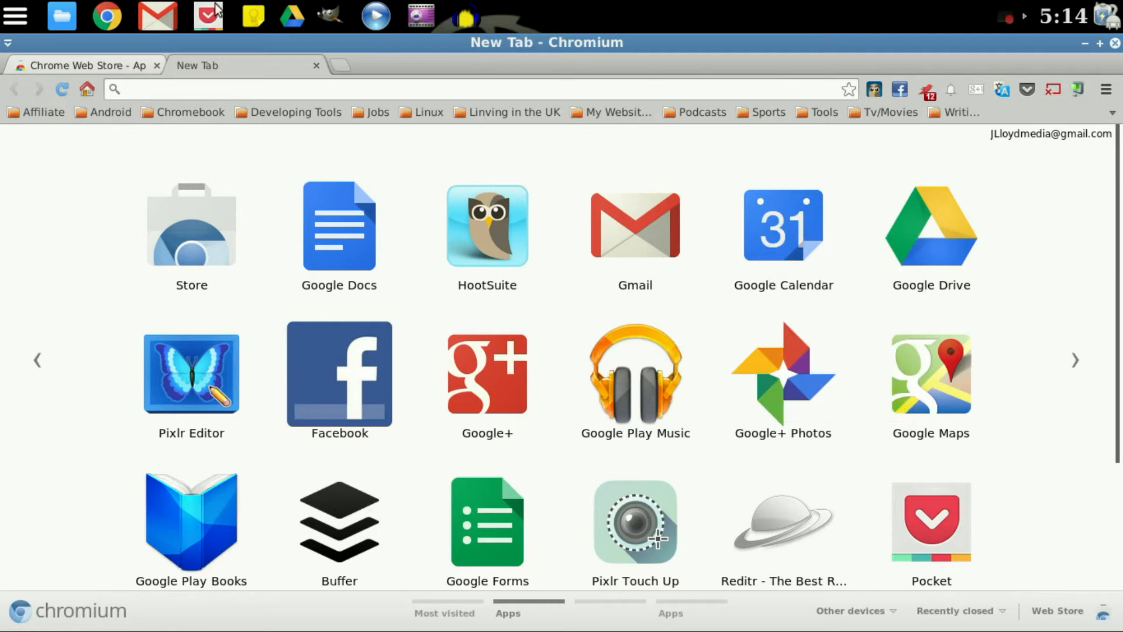
pyautogui.click(14, 15)
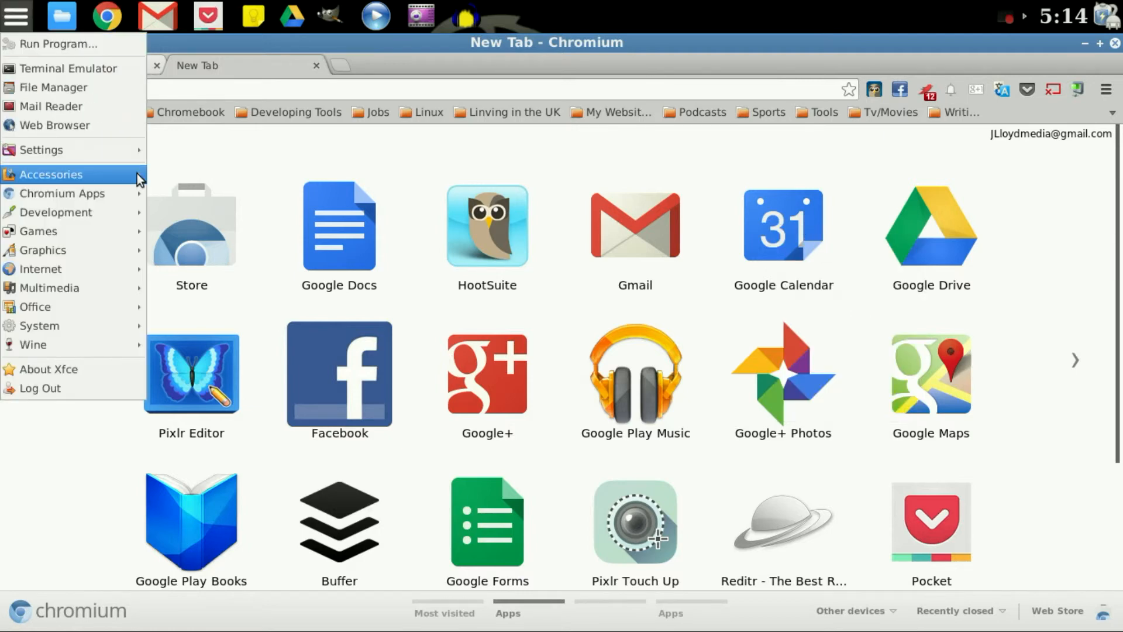
pyautogui.click(191, 226)
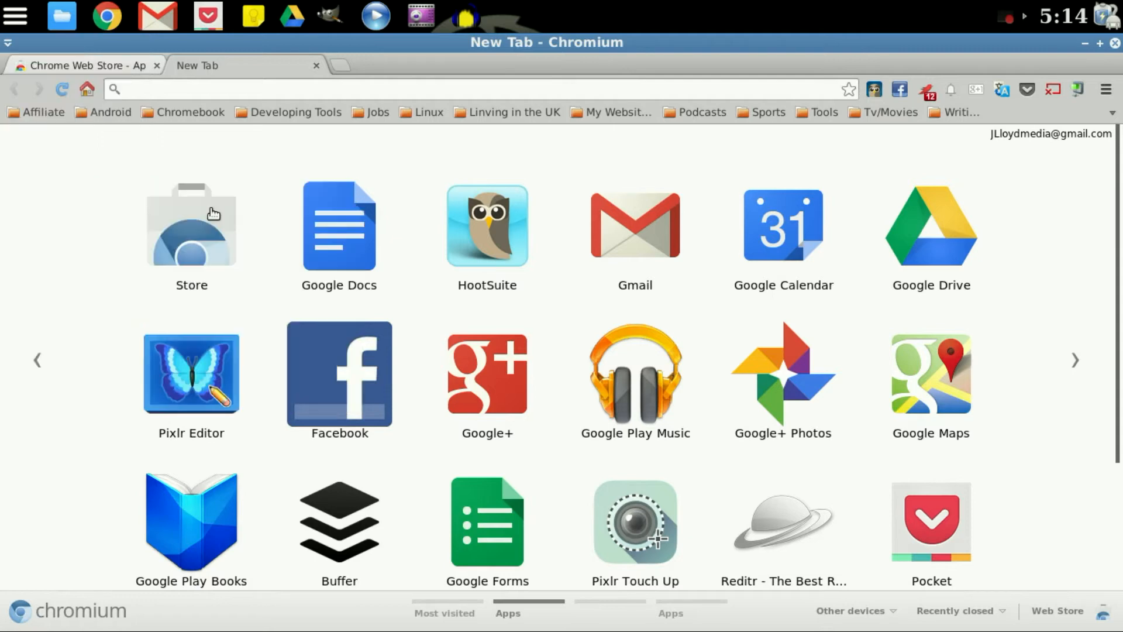
pyautogui.click(783, 226)
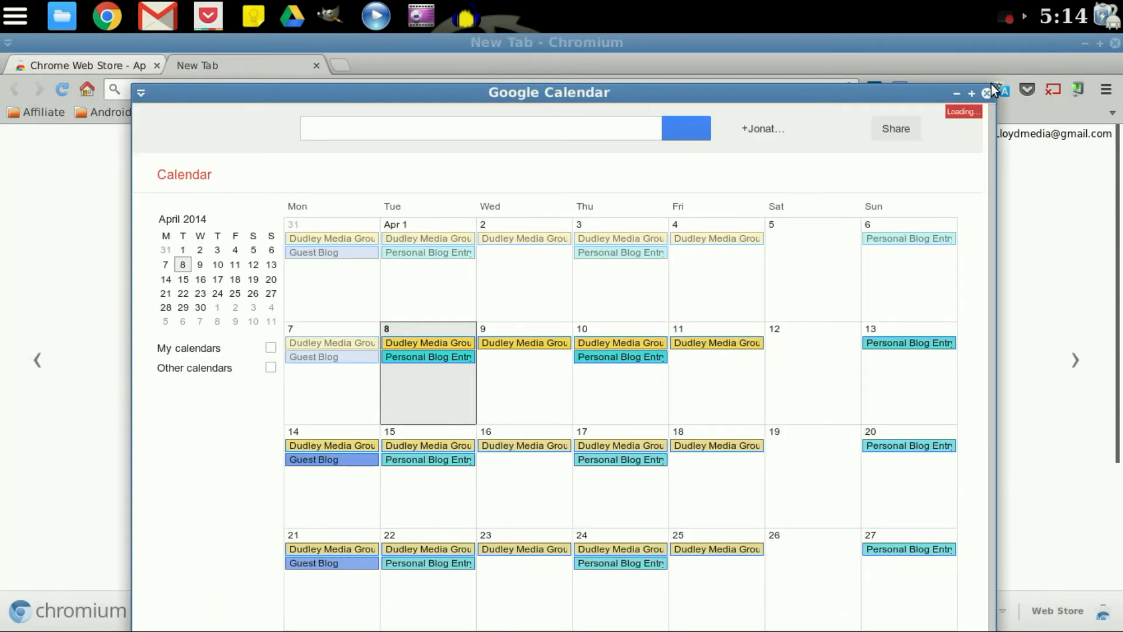
pyautogui.click(987, 91)
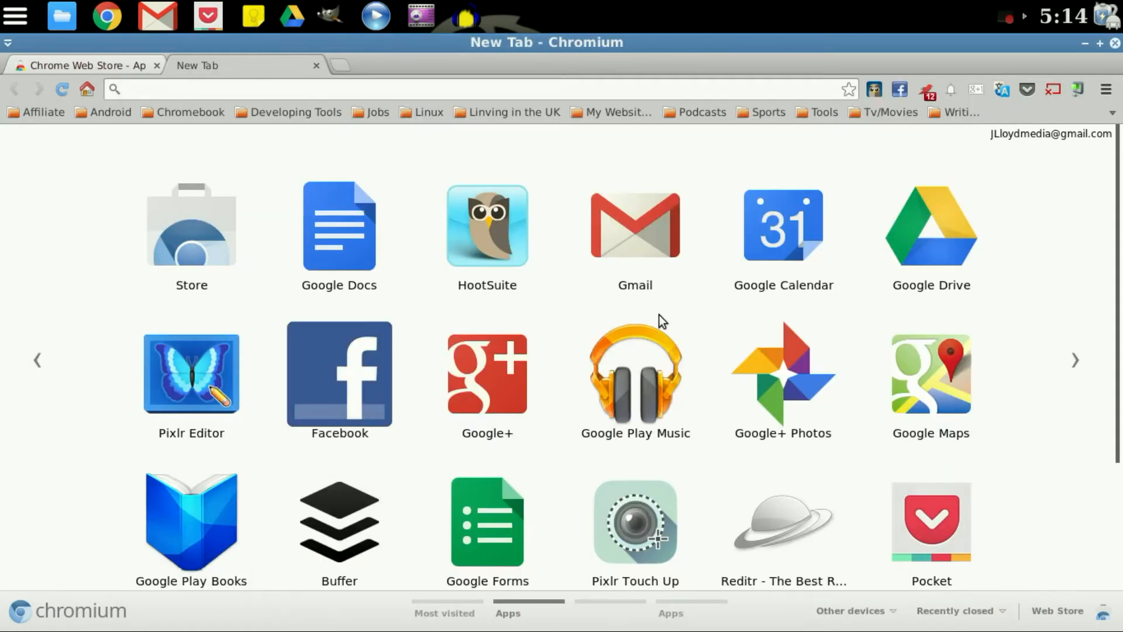
pyautogui.moveTo(666, 230)
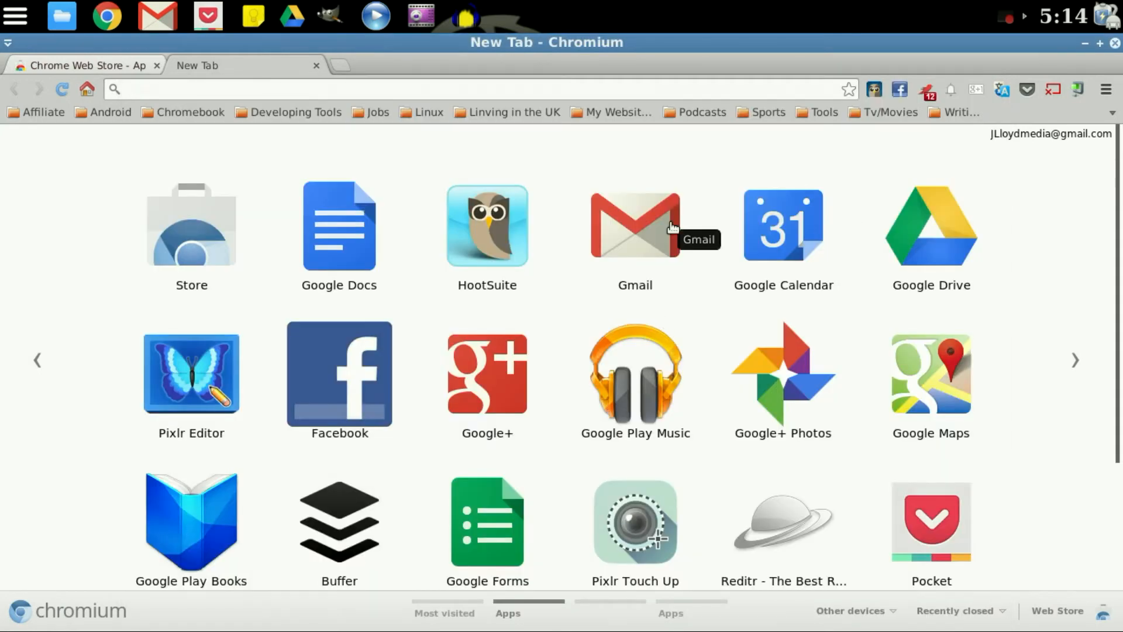
pyautogui.moveTo(344, 251)
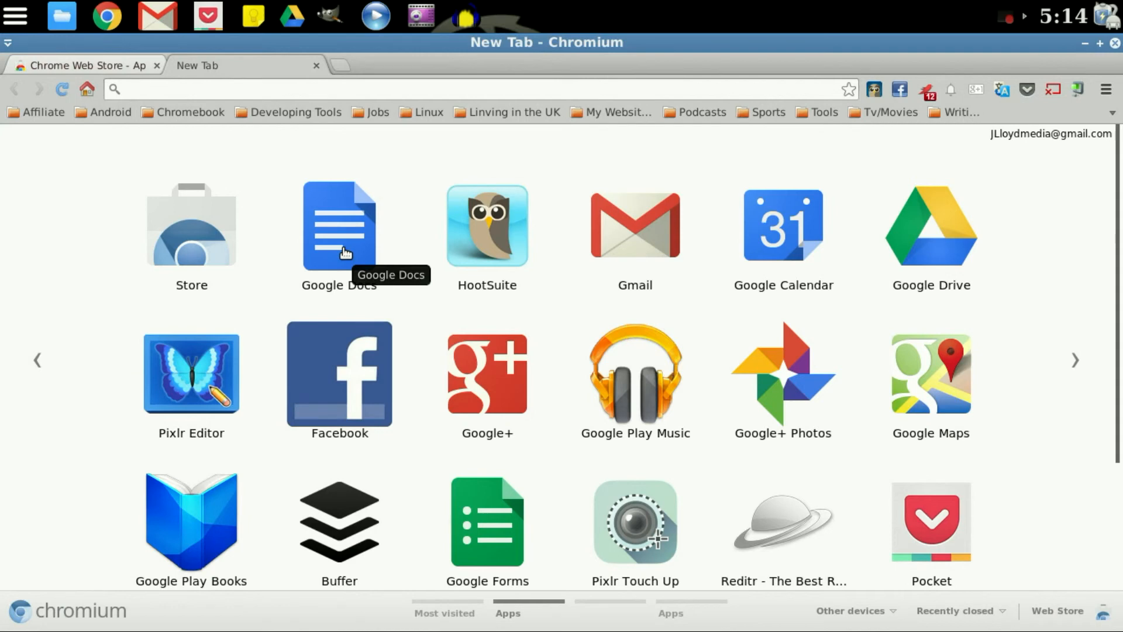
pyautogui.moveTo(781, 337)
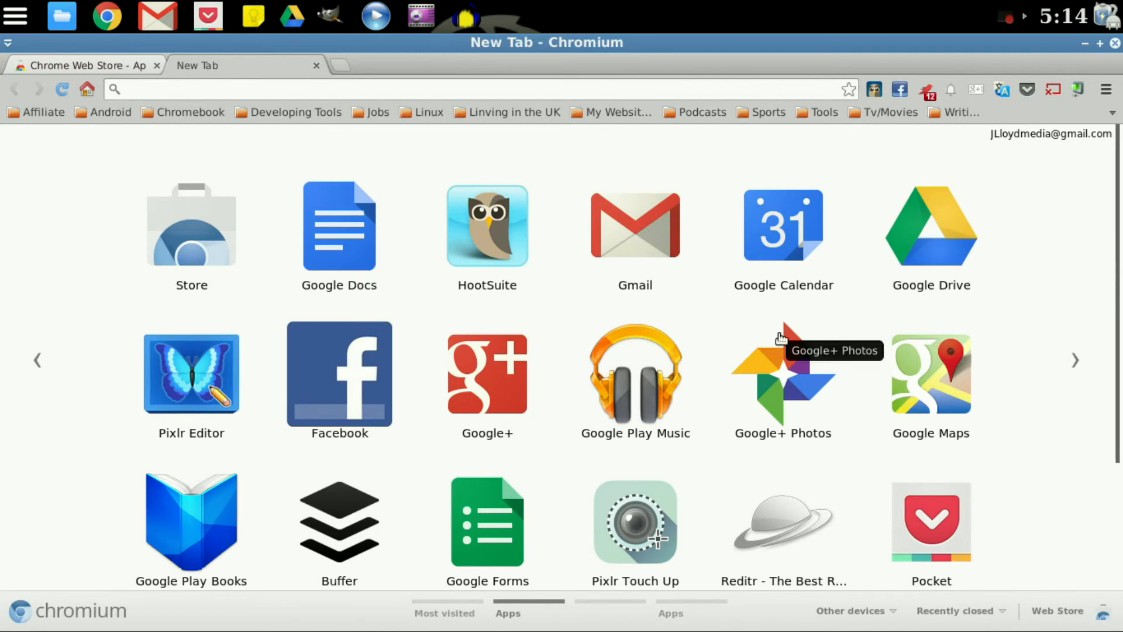
pyautogui.moveTo(311, 69)
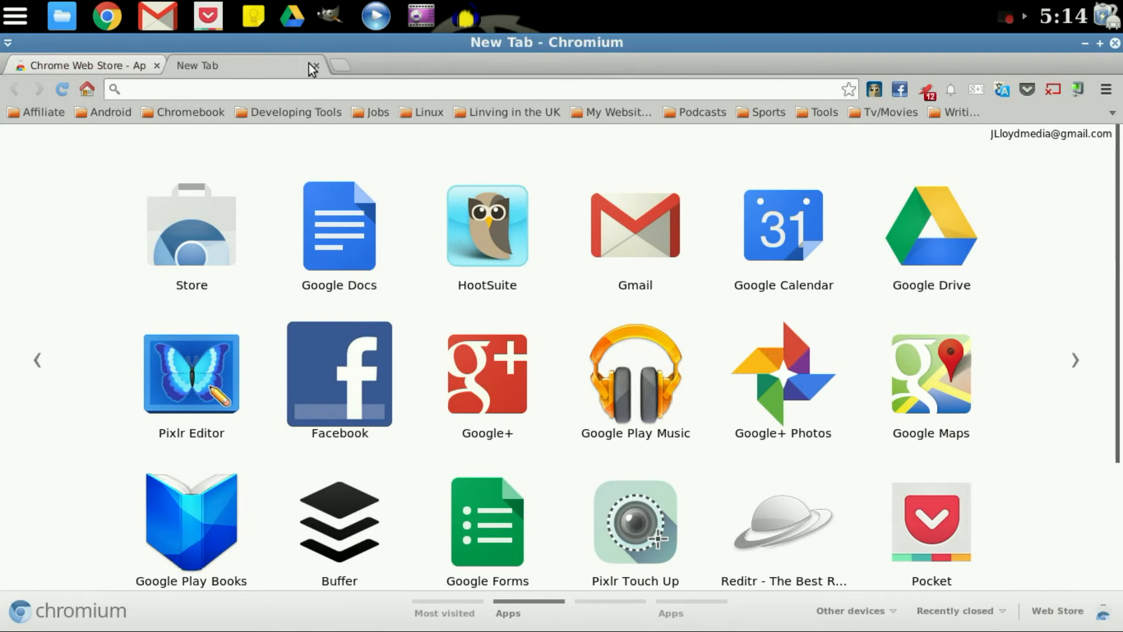
# Show the launch options for the Gmail app in the apps grid
pyautogui.rightClick(634, 226)
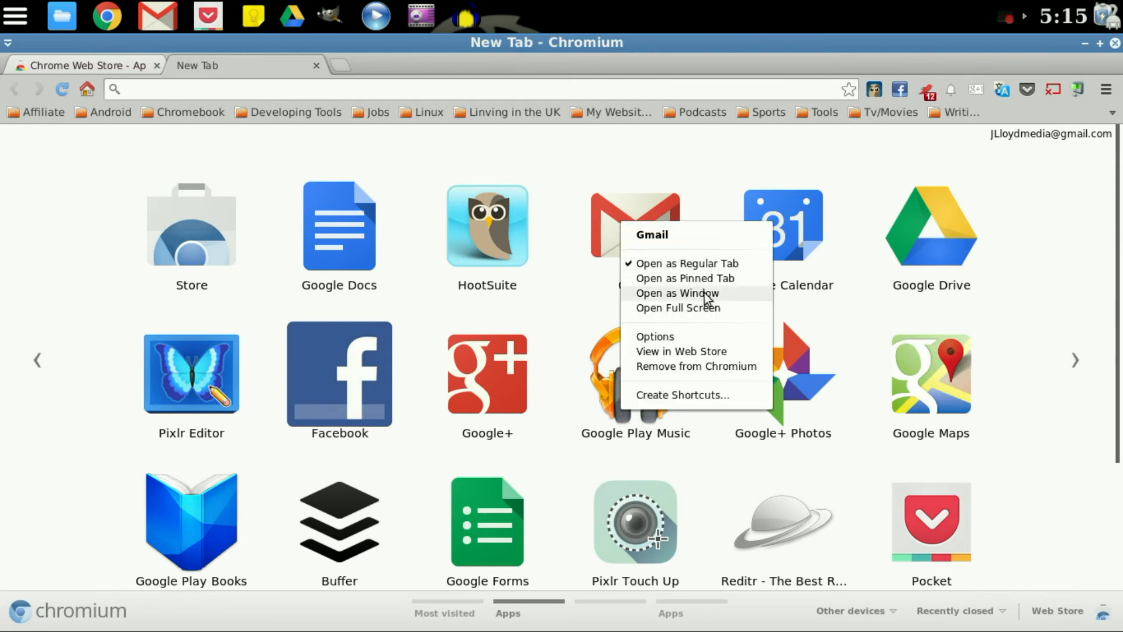